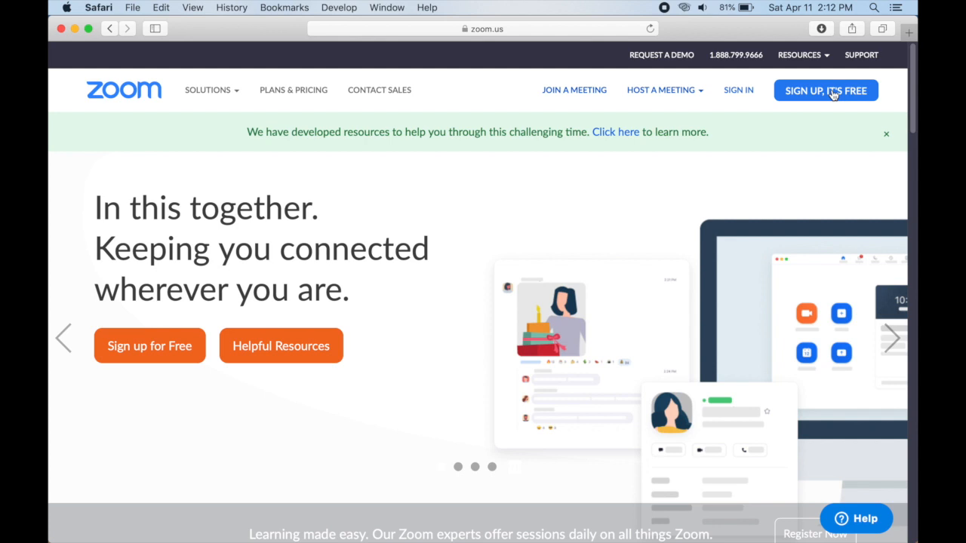
click(825, 90)
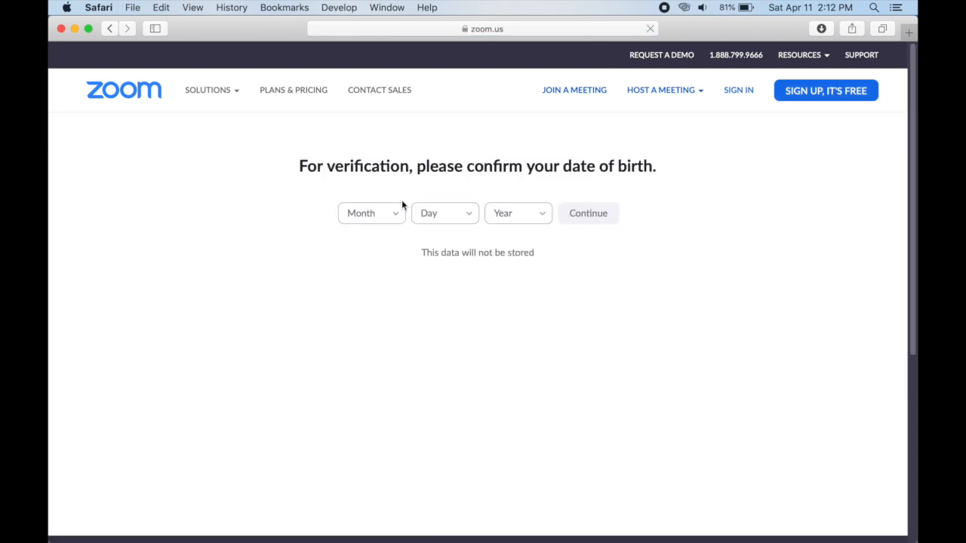
click(369, 213)
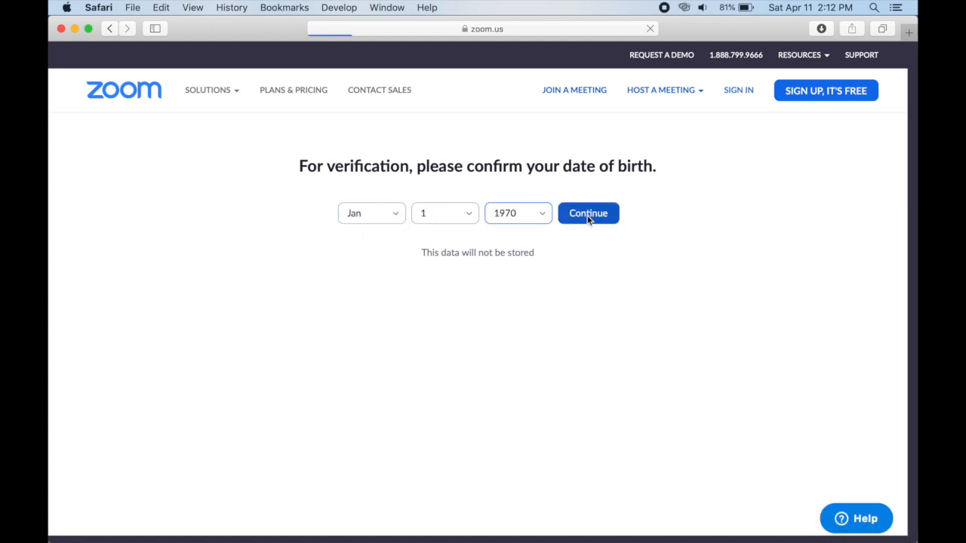
click(587, 212)
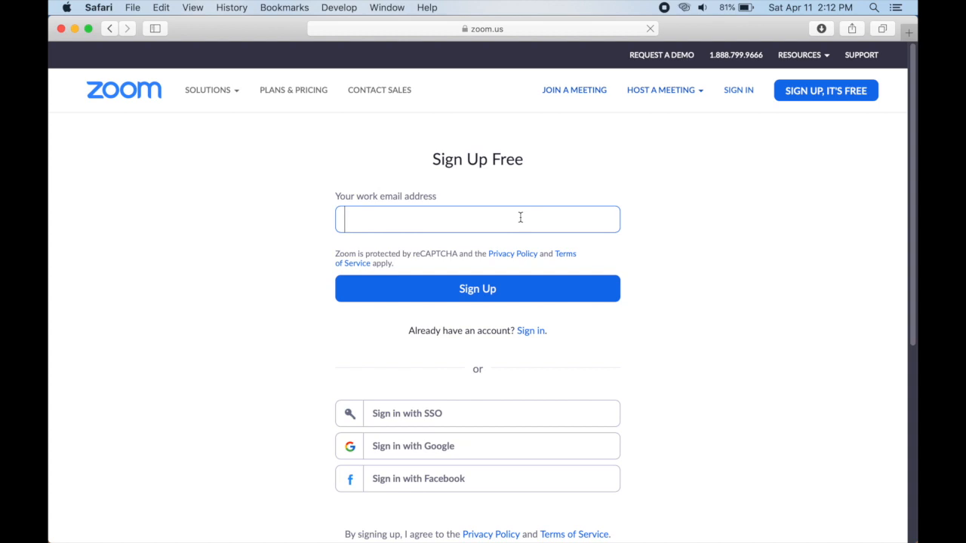
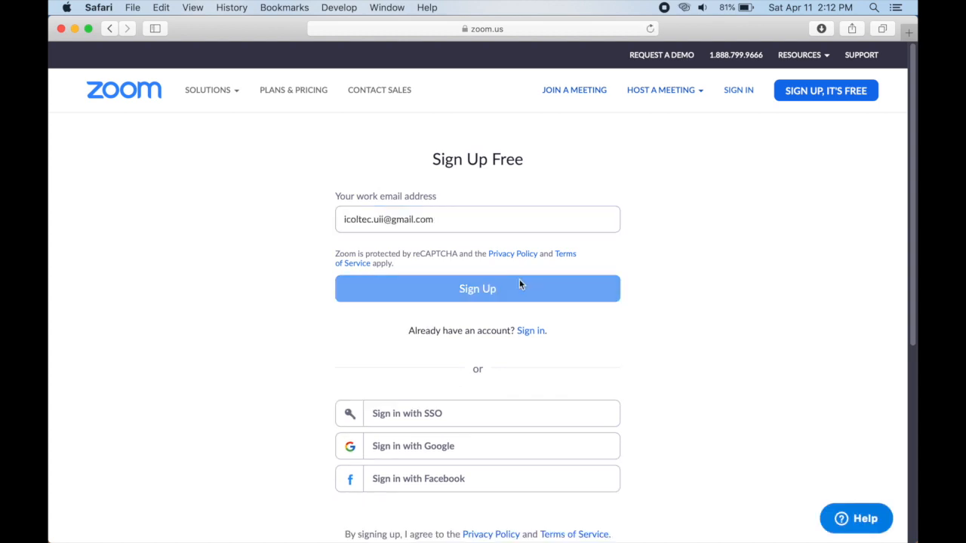
click(477, 288)
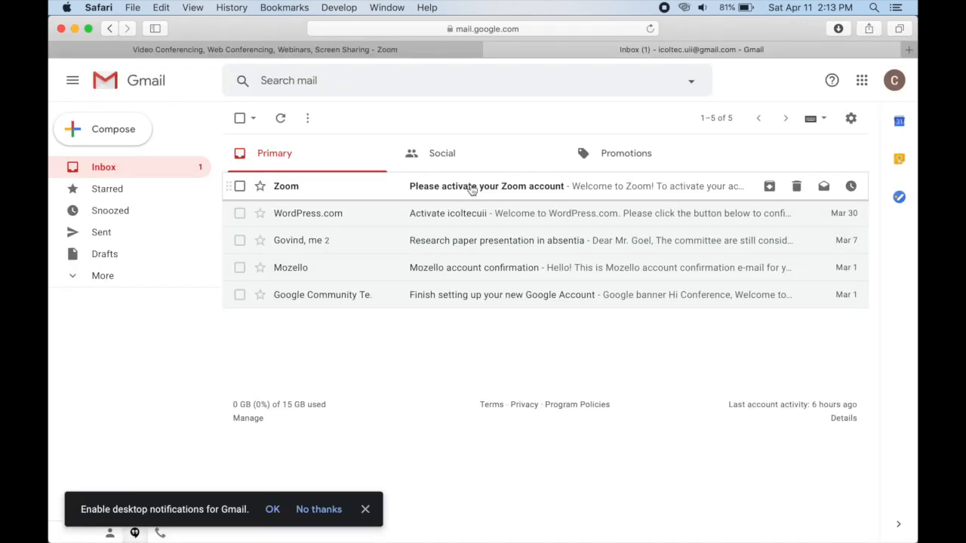
click(486, 186)
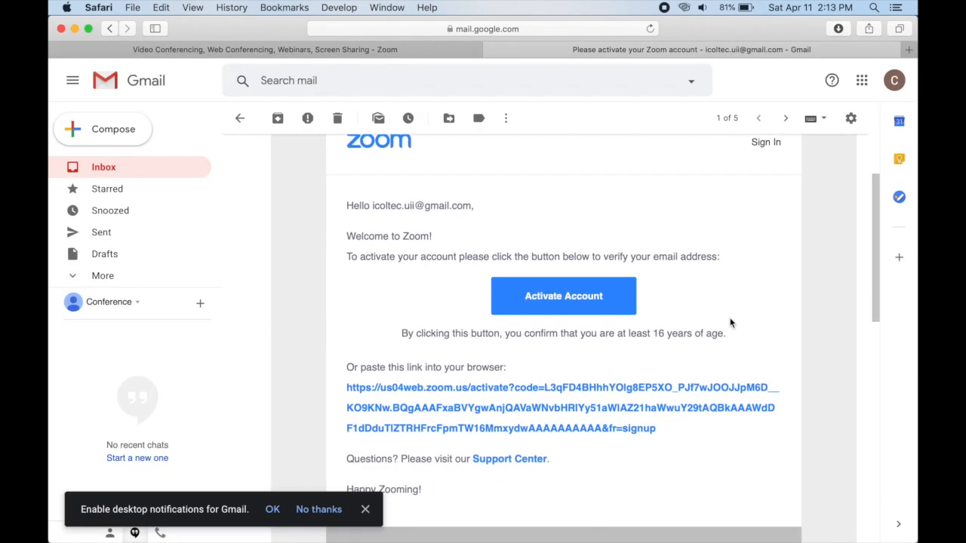
mouse_move(592, 304)
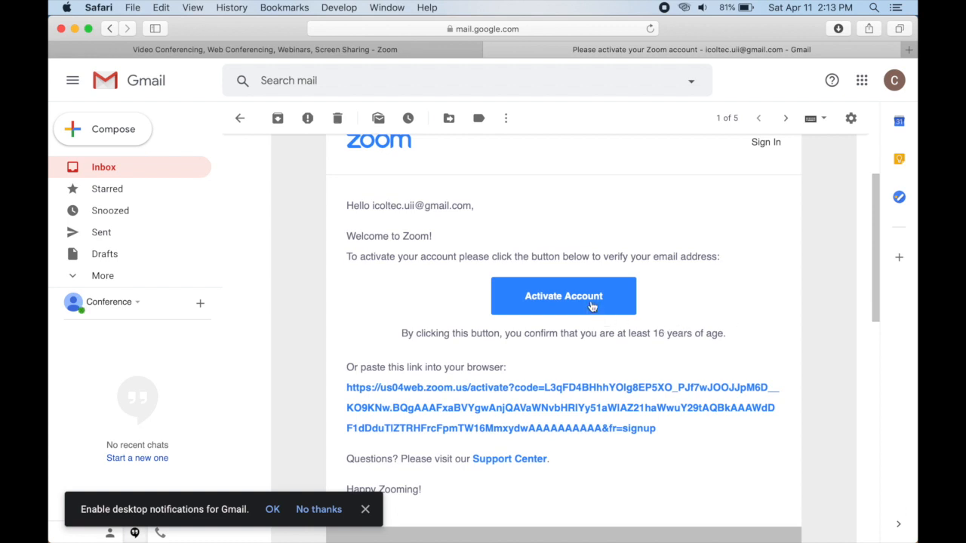
click(563, 296)
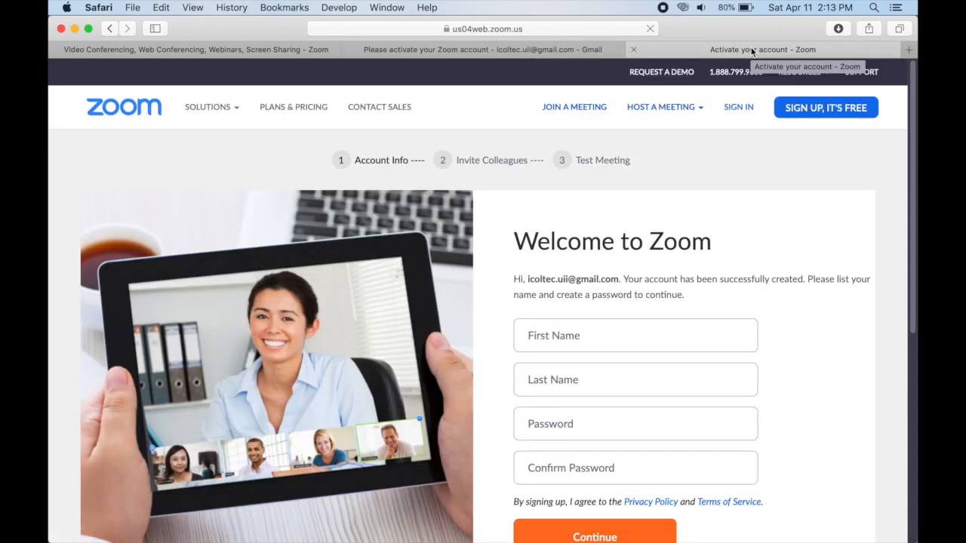
scroll(down, 3)
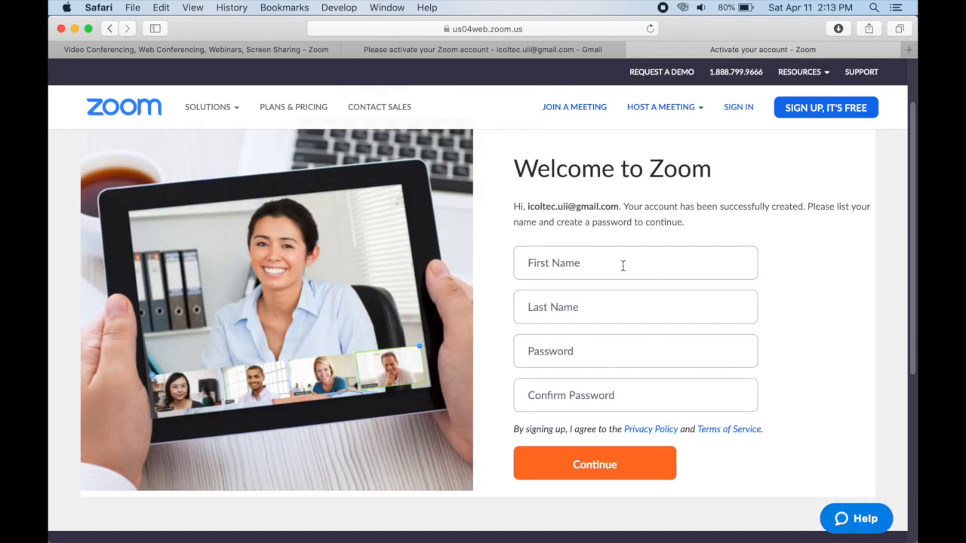
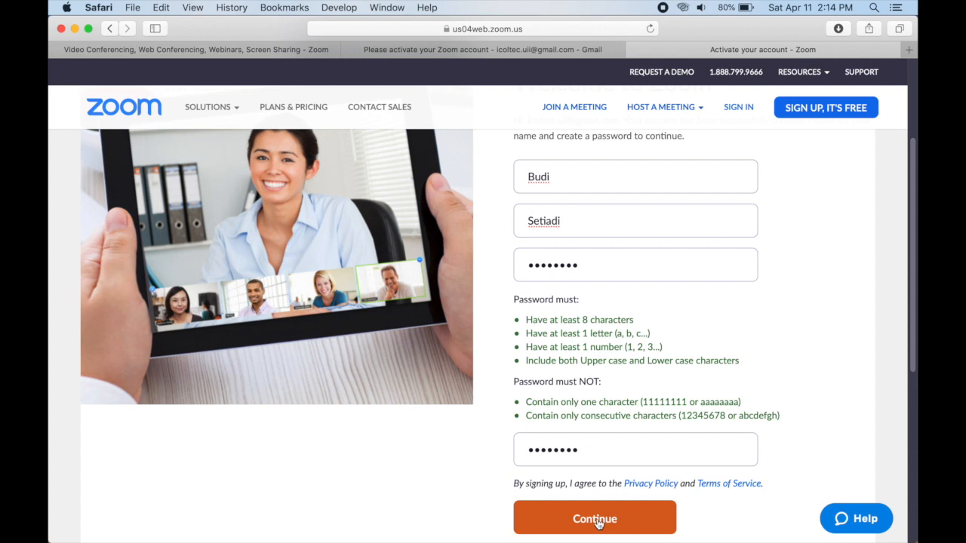
click(596, 517)
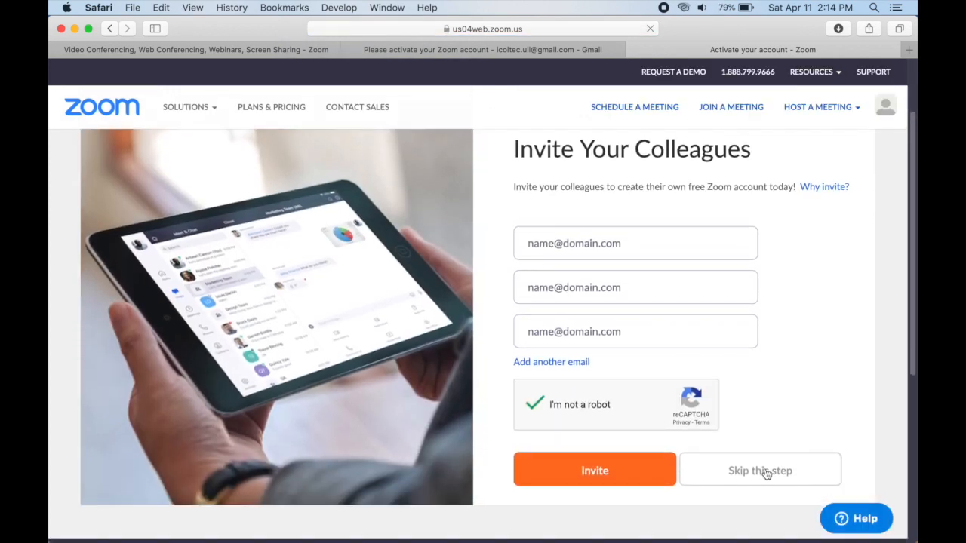
Skip the colleague invitations and start the test meeting right away
click(762, 470)
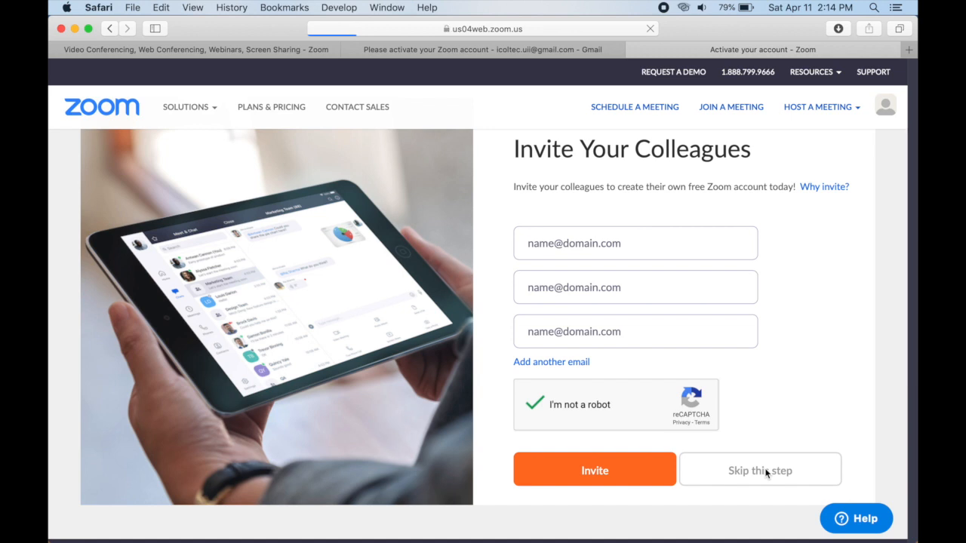
click(759, 469)
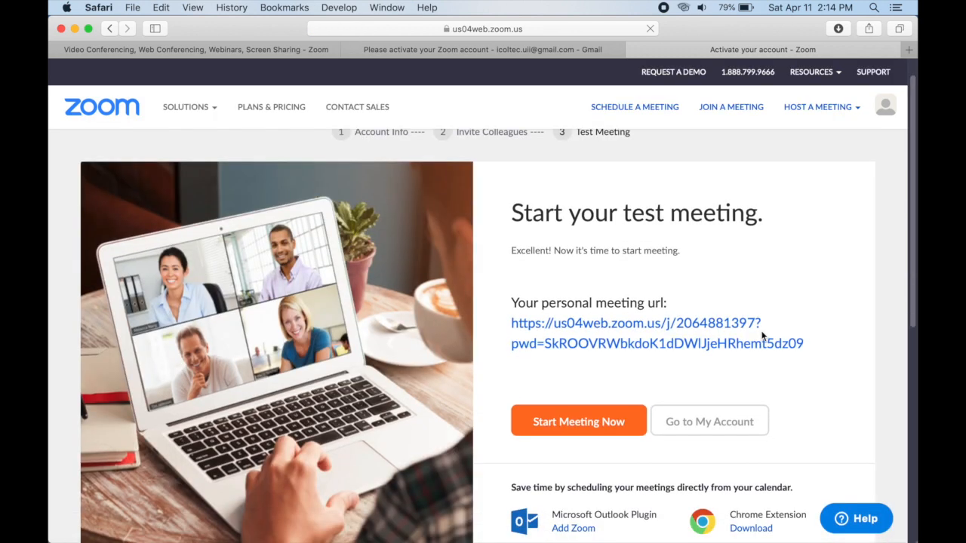
scroll(down, 3)
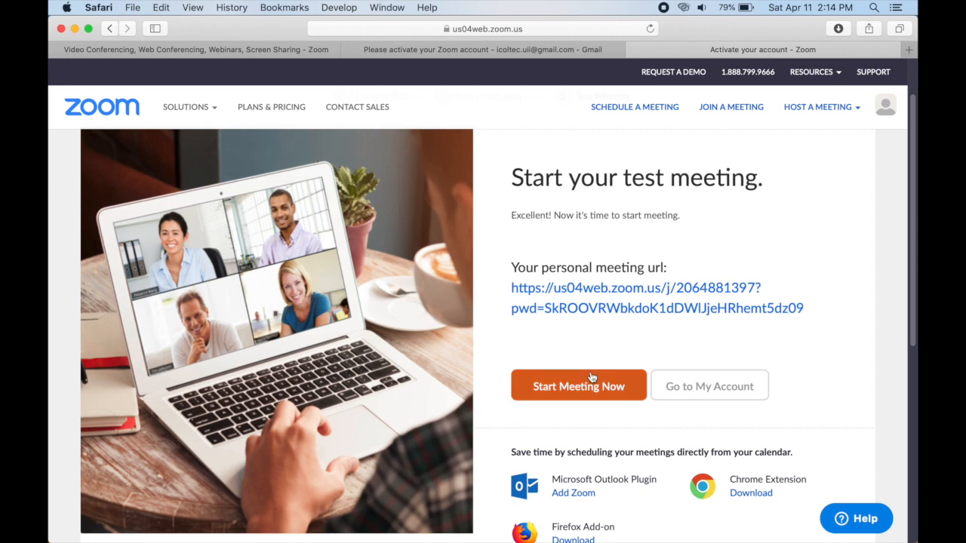
scroll(down, 3)
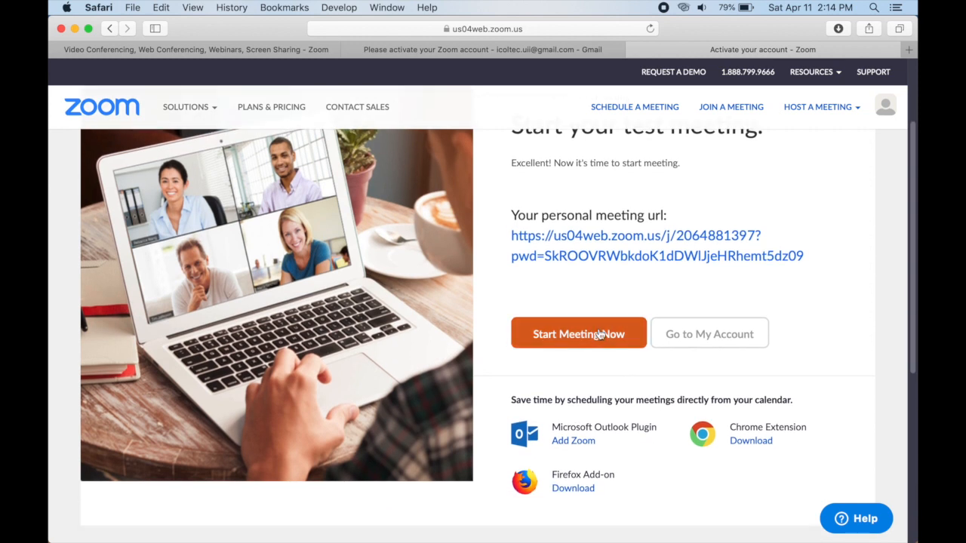
click(578, 333)
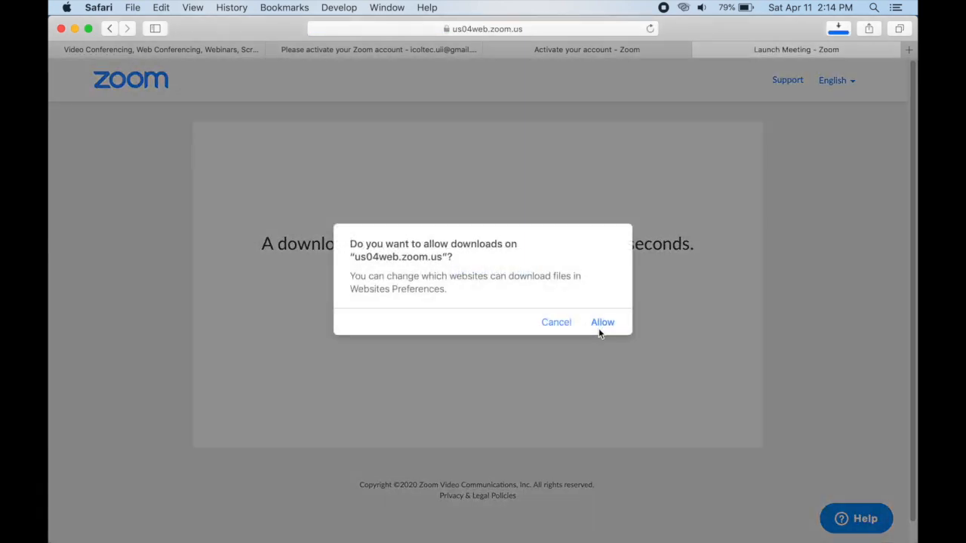
Allow the download and run Zoom.pkg, installing Zoom for all users
click(603, 322)
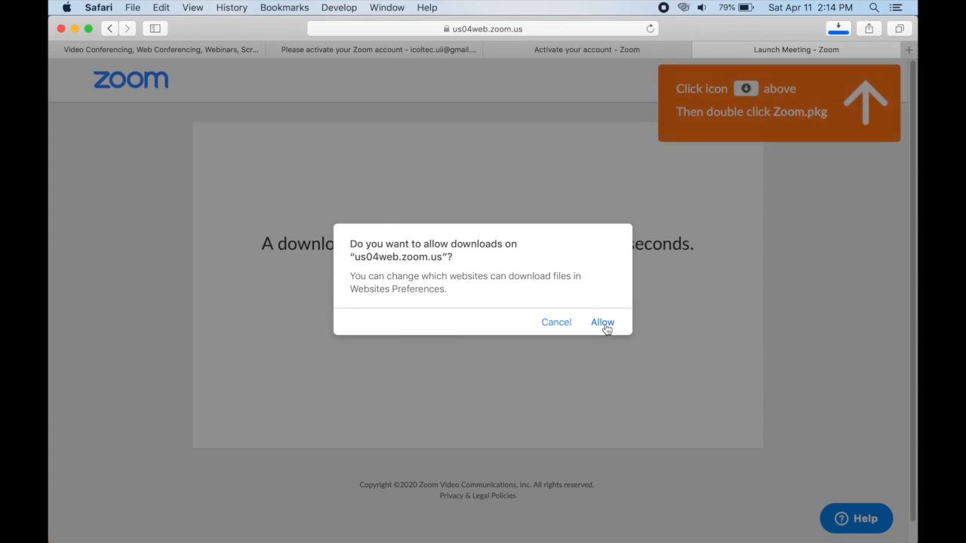
click(603, 322)
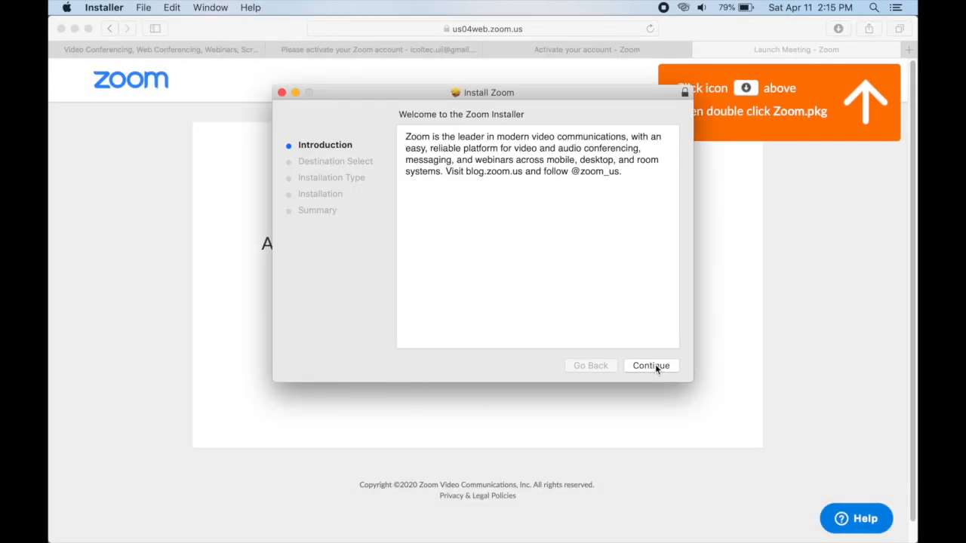
click(652, 366)
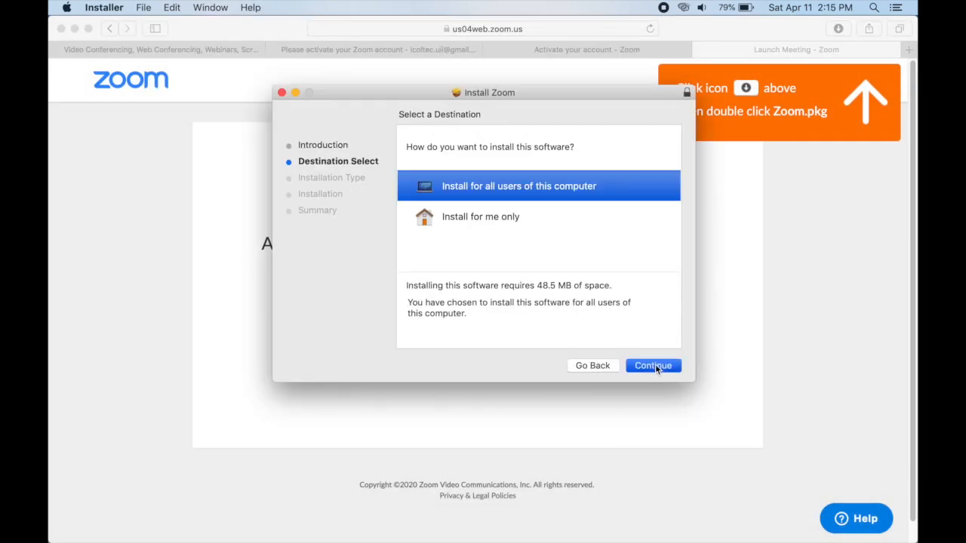
click(654, 365)
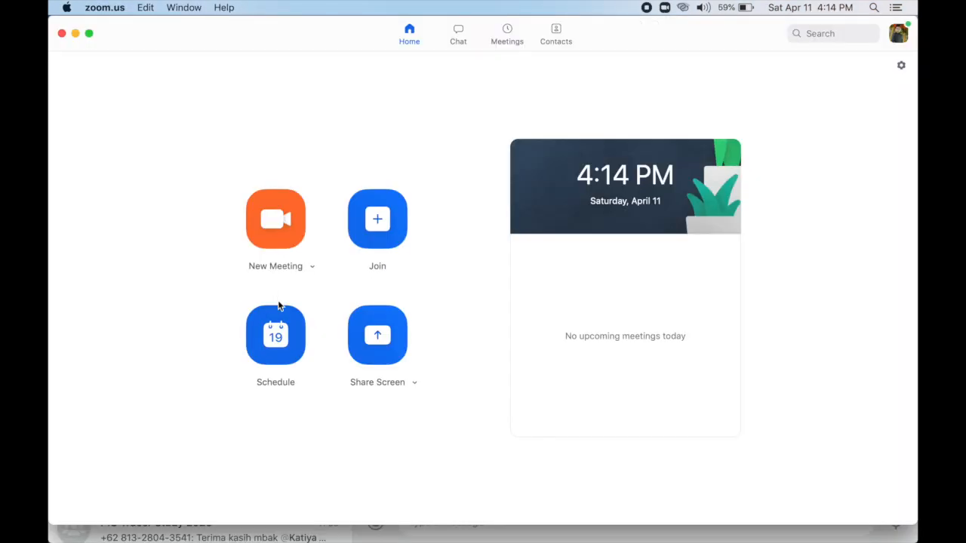
Schedule 'Meeting A' for April 12, 2020, 4:30–5:00 PM
click(274, 335)
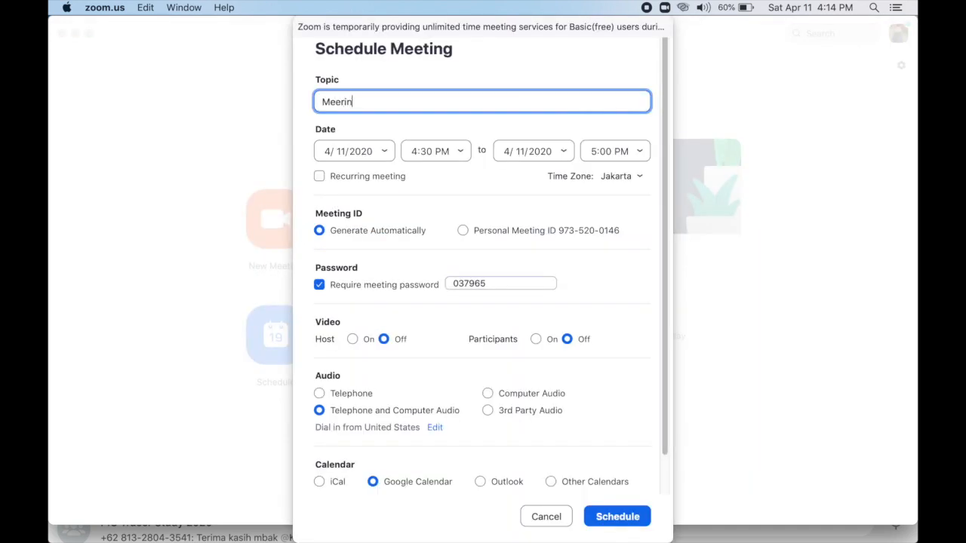
text(Meeting A)
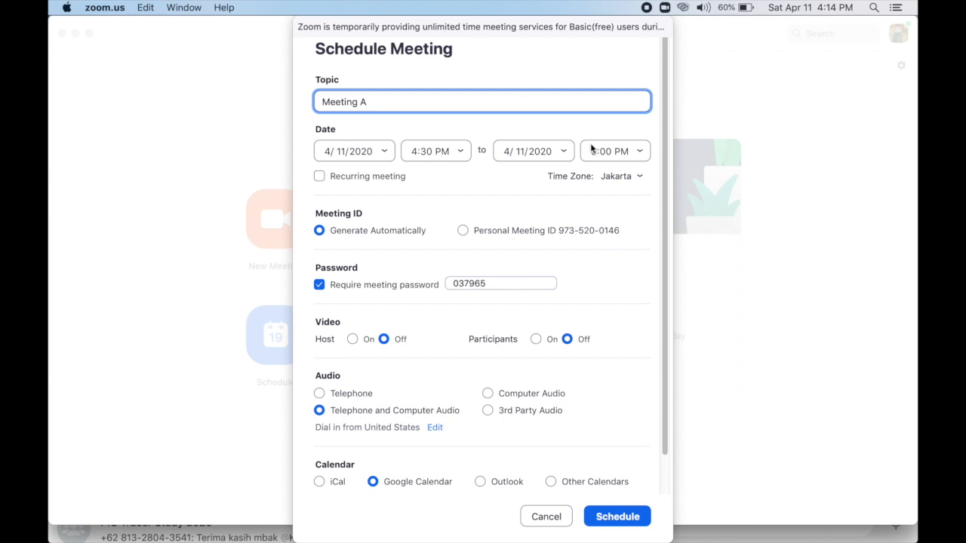
click(354, 151)
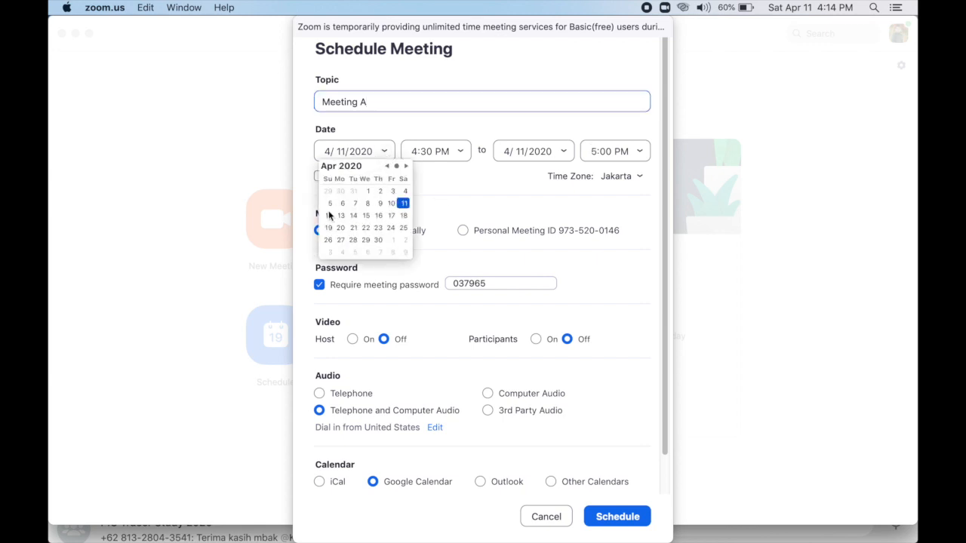
click(342, 227)
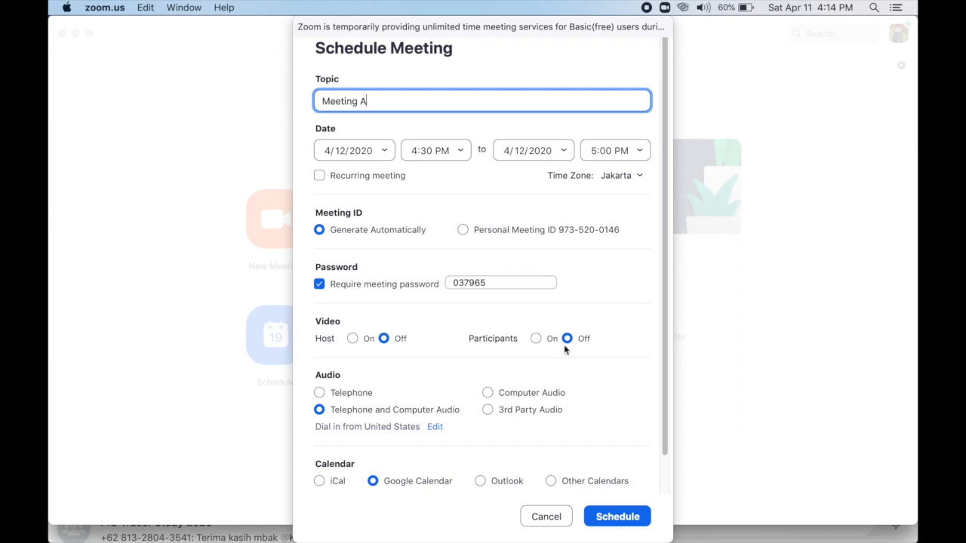
click(545, 516)
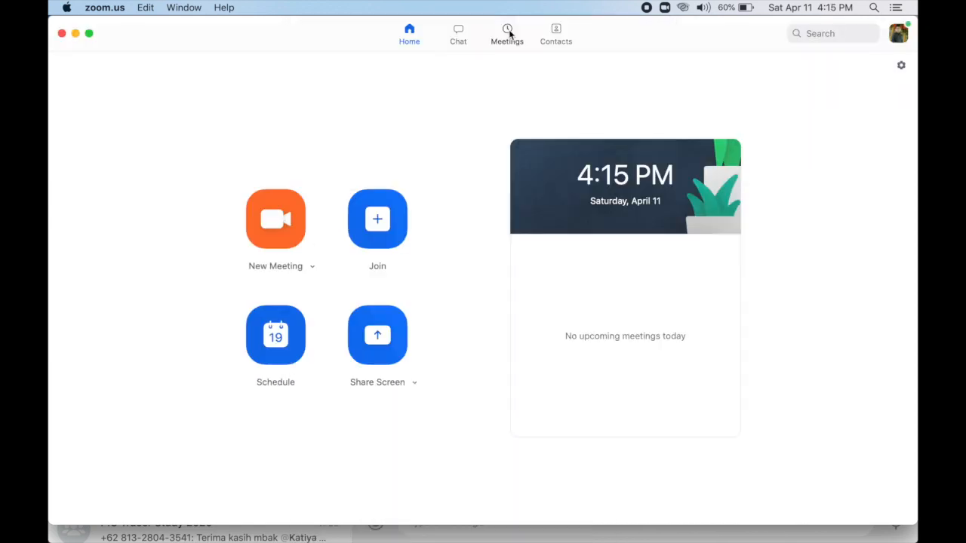
click(506, 30)
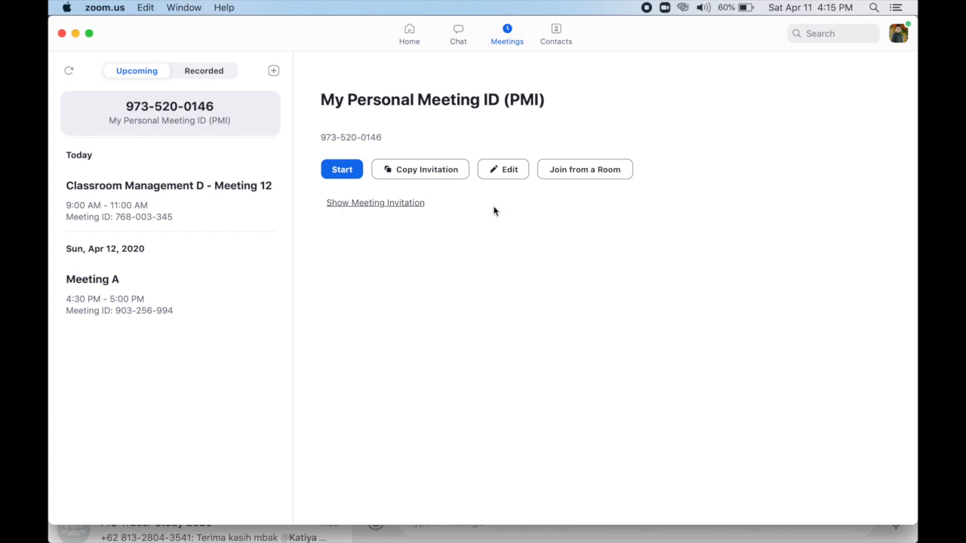
mouse_move(479, 198)
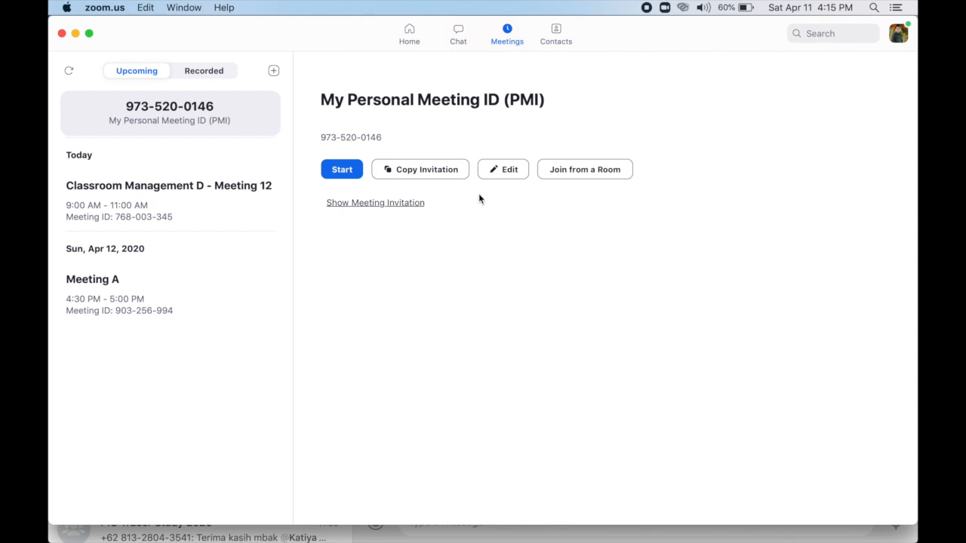
mouse_move(400, 199)
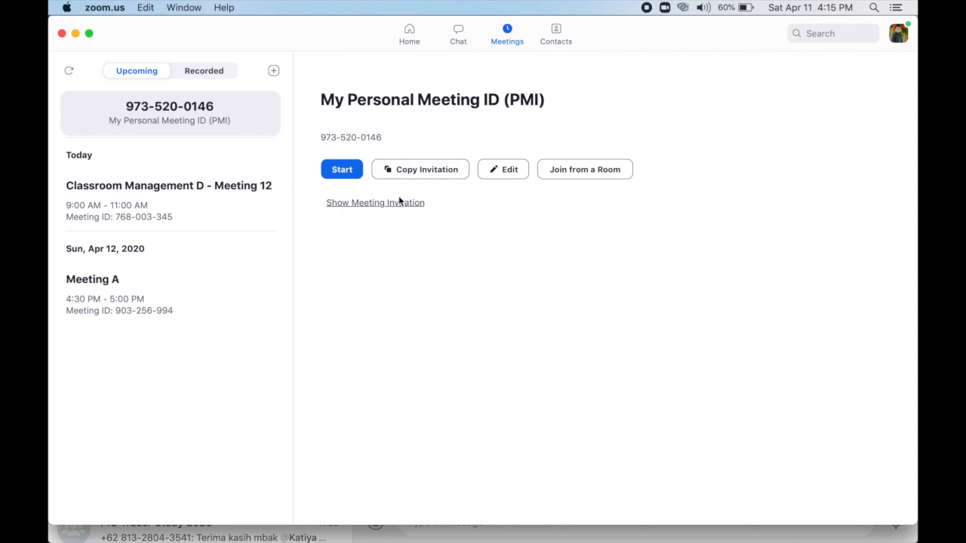
click(375, 203)
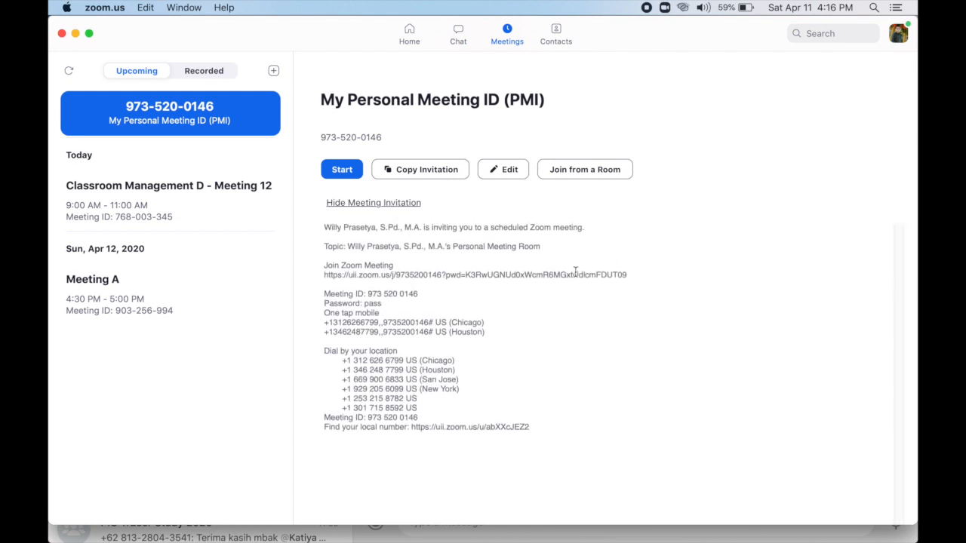
drag(342, 400, 529, 428)
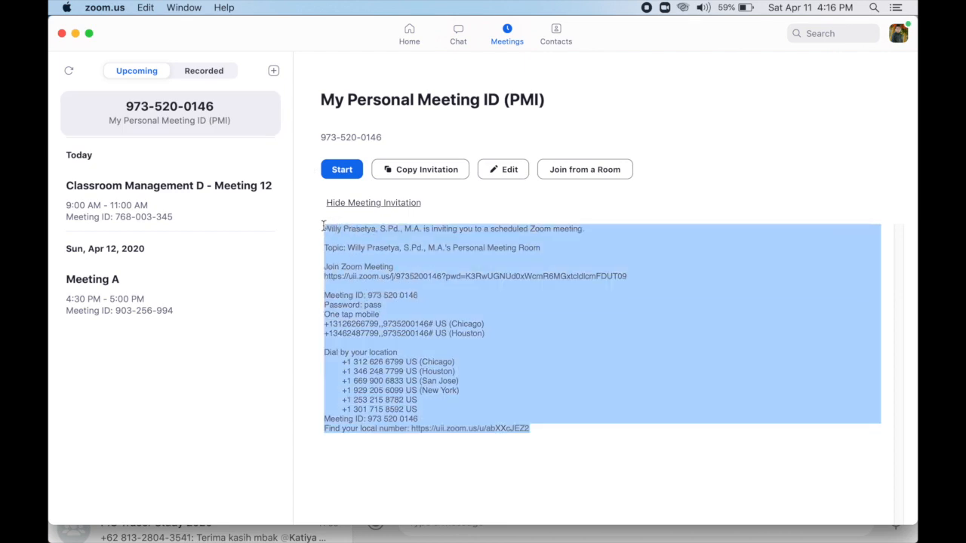
click(373, 202)
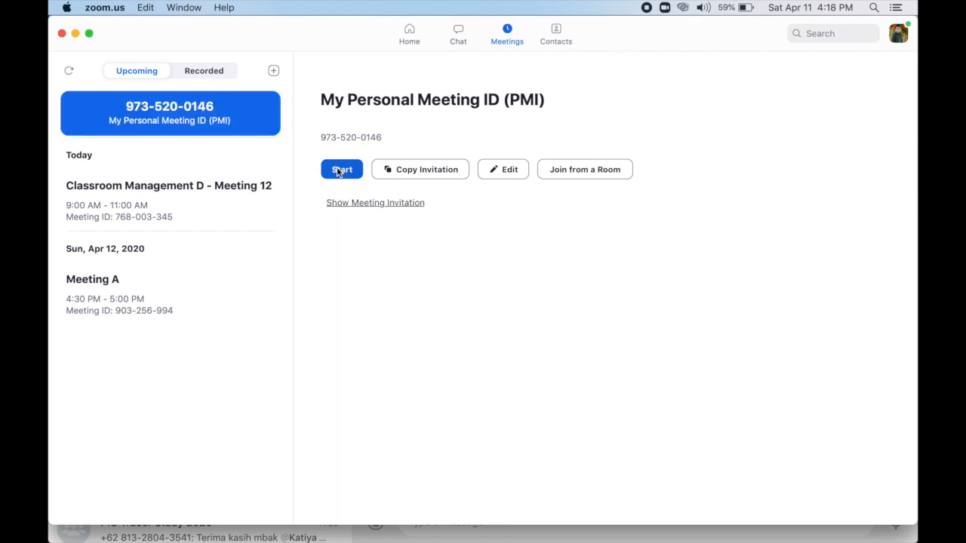
Start the personal meeting room with video on in Speaker View, showing share options
click(341, 168)
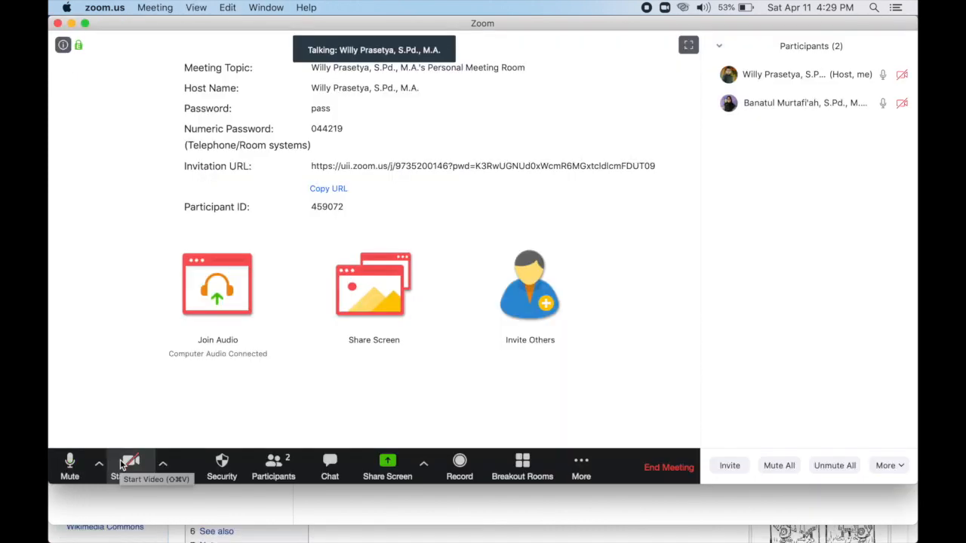
click(130, 464)
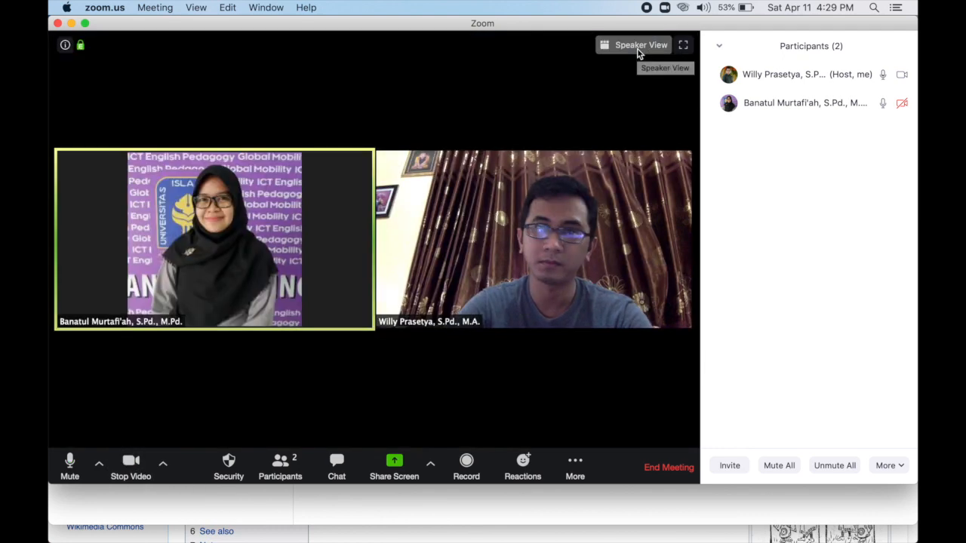
click(336, 463)
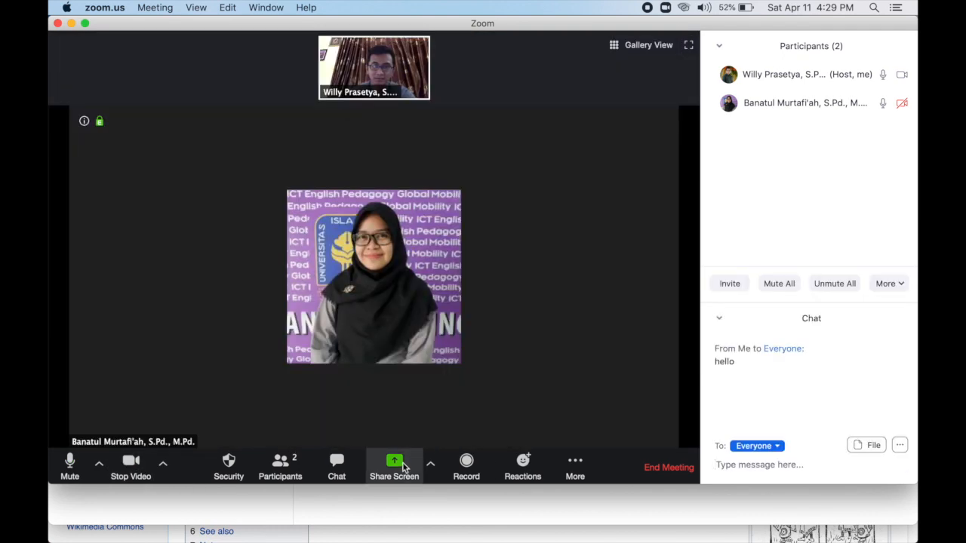
click(394, 460)
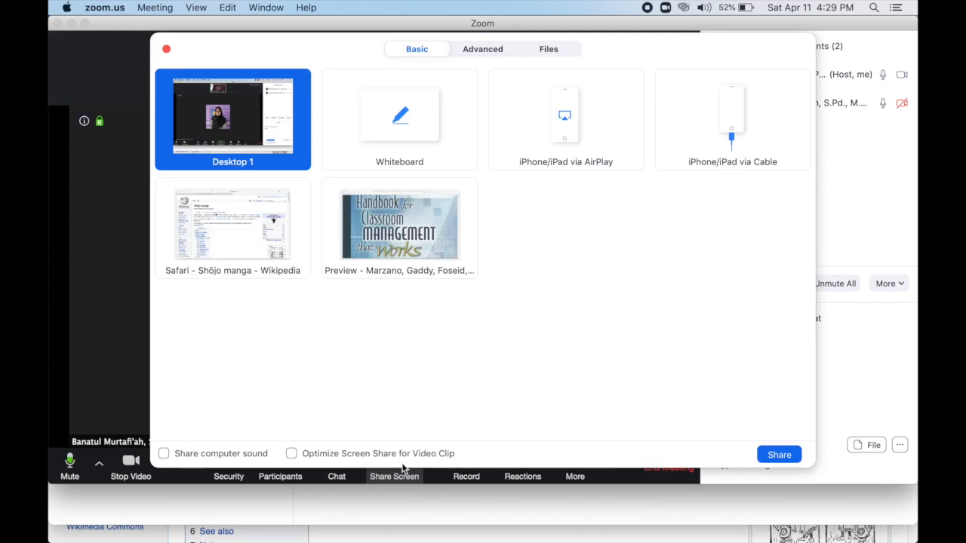
Share the Preview handbook window, annotate it with drawings, then stop sharing
click(399, 228)
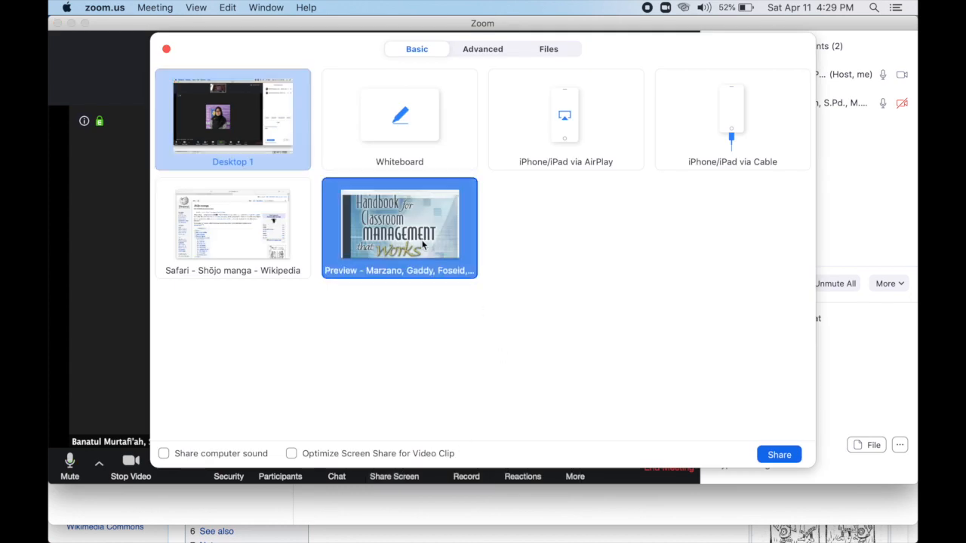
click(778, 454)
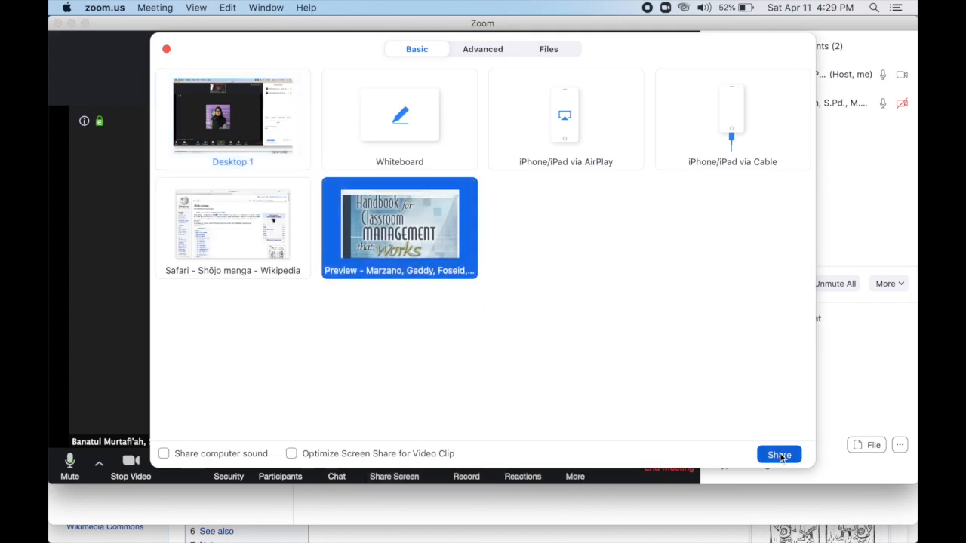
click(778, 455)
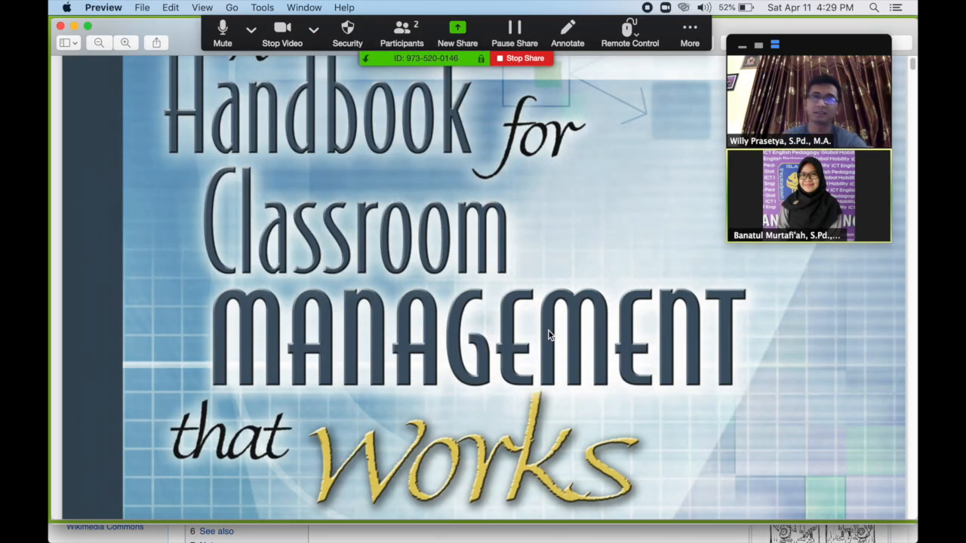
click(567, 30)
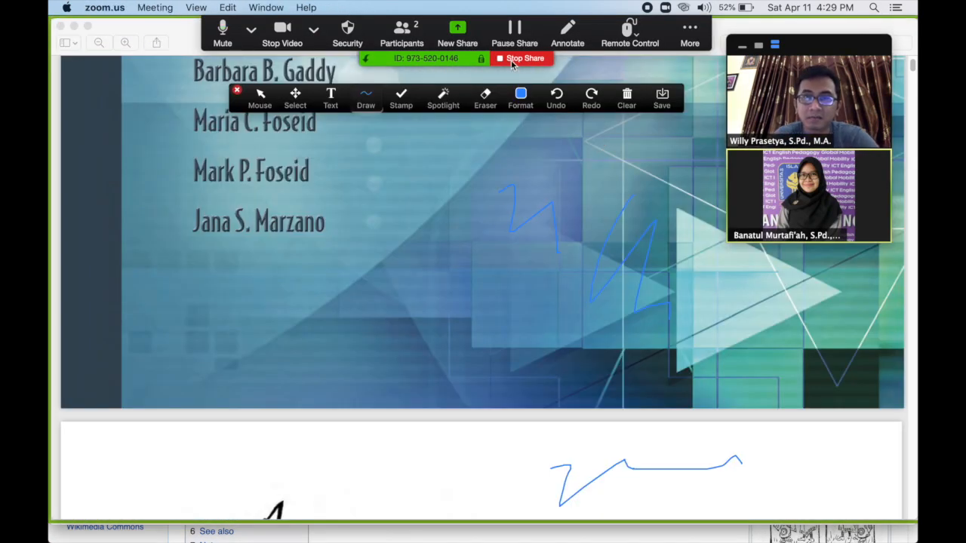
click(522, 59)
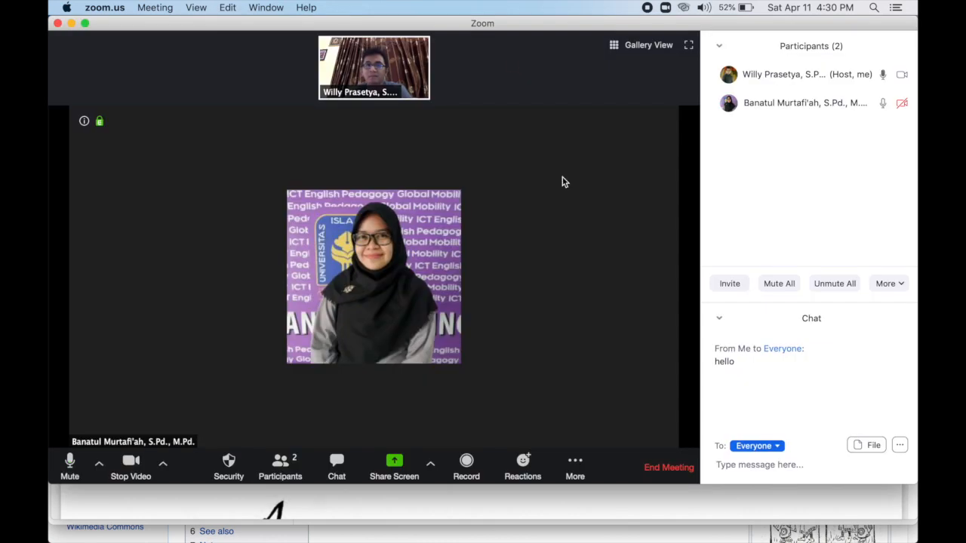
mouse_move(466, 462)
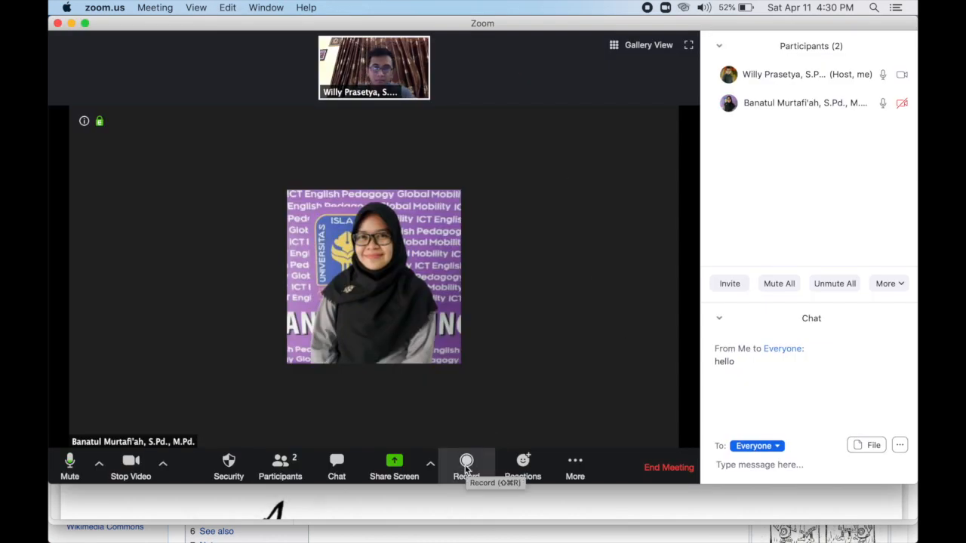
Record a short part of the meeting, then stop the recording
click(467, 461)
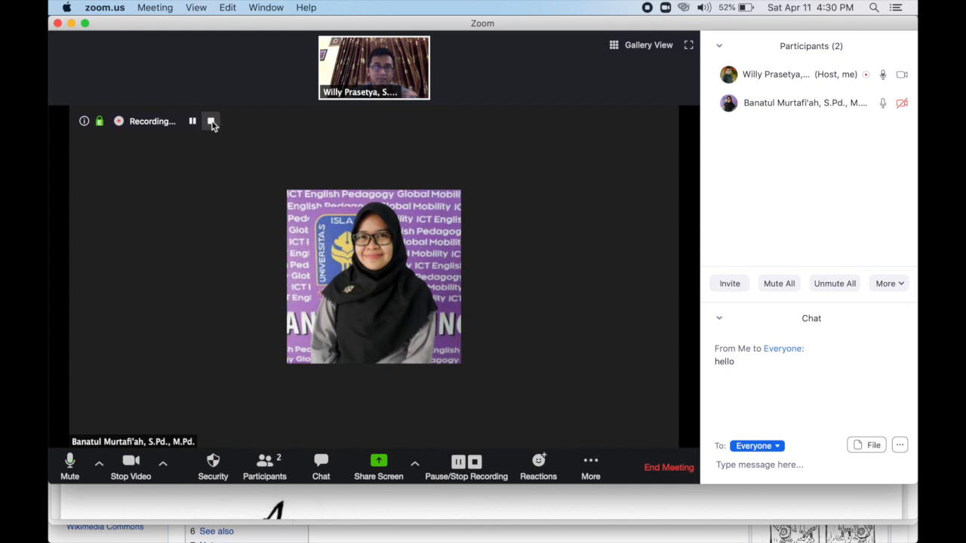
click(212, 120)
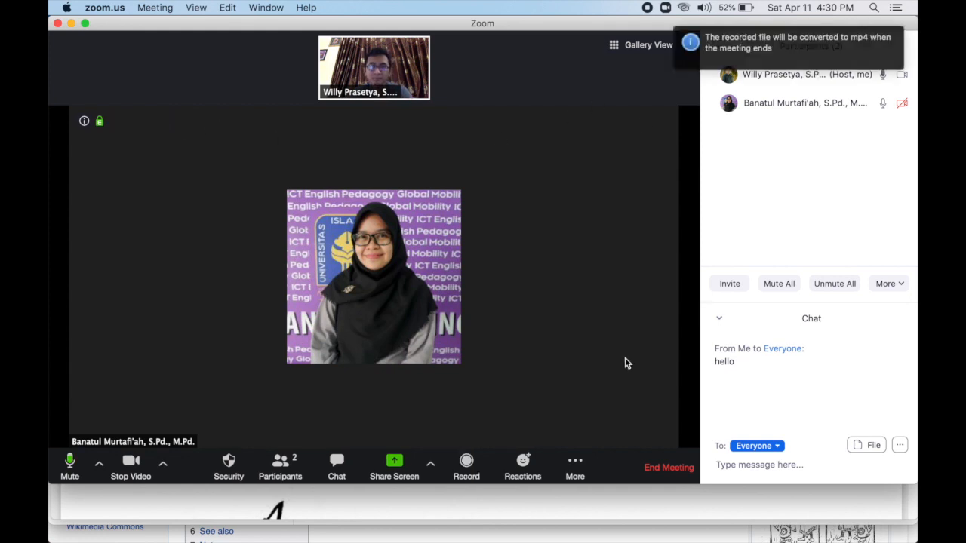
click(668, 467)
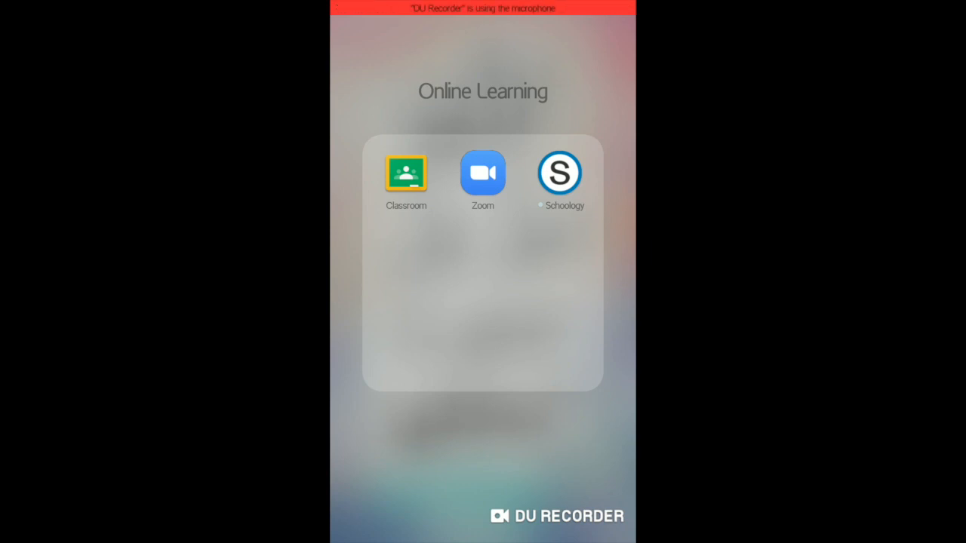
Launch Zoom from the Online Learning folder, swipe through intro slides, and choose Sign In
click(482, 172)
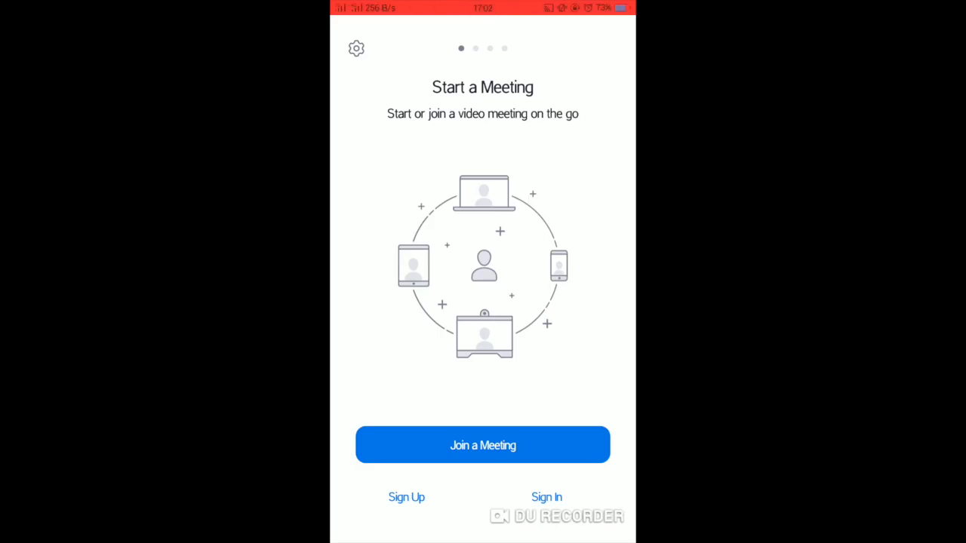
scroll(left, 3)
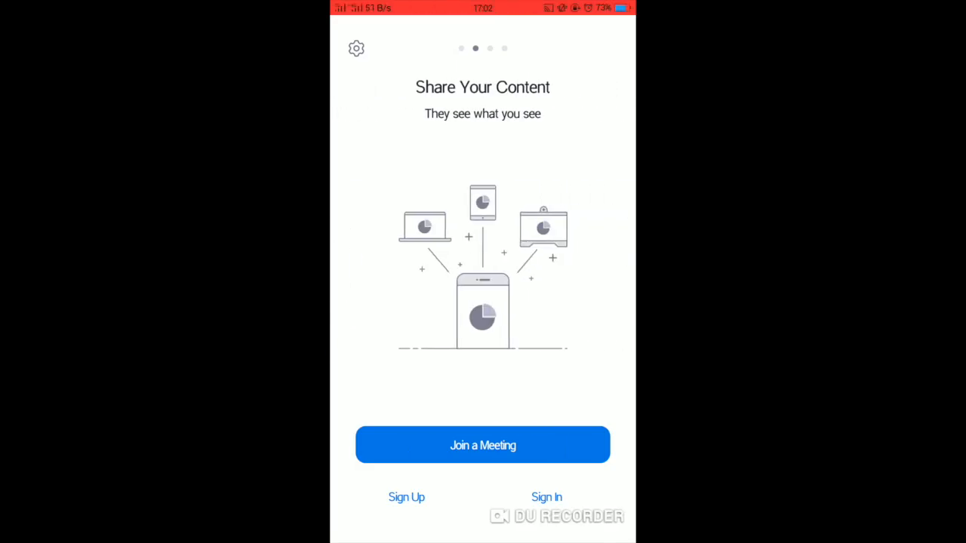
scroll(left, 3)
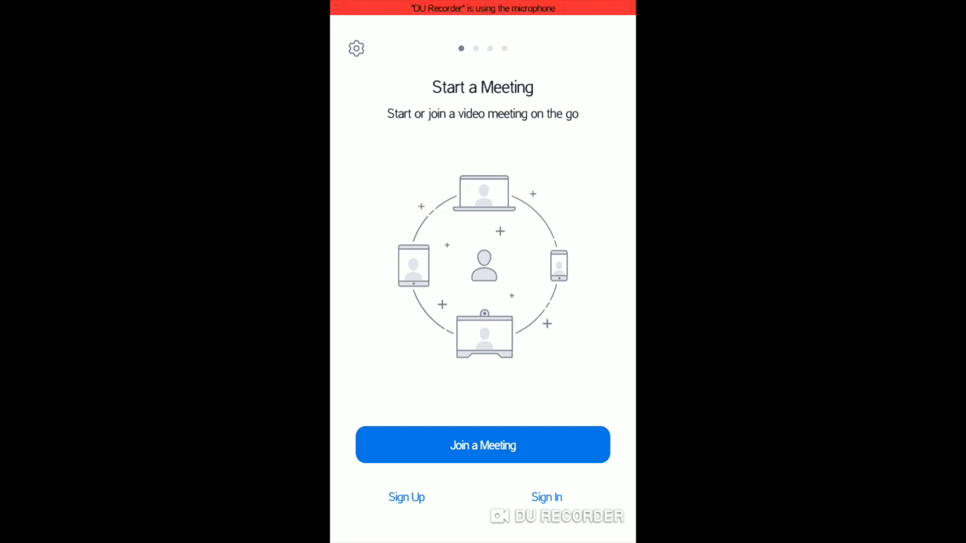
click(547, 498)
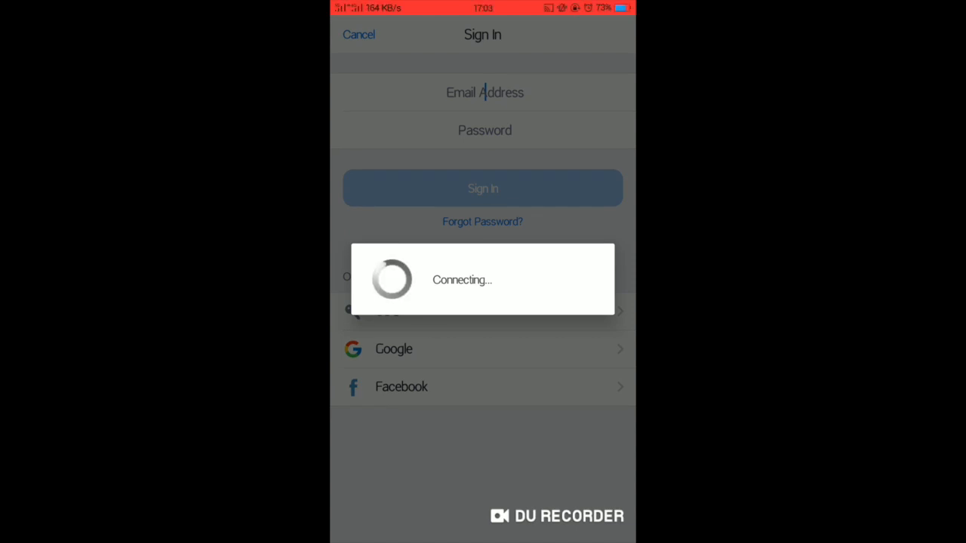
Join a meeting using ID 697 807 018 and a display name
click(482, 188)
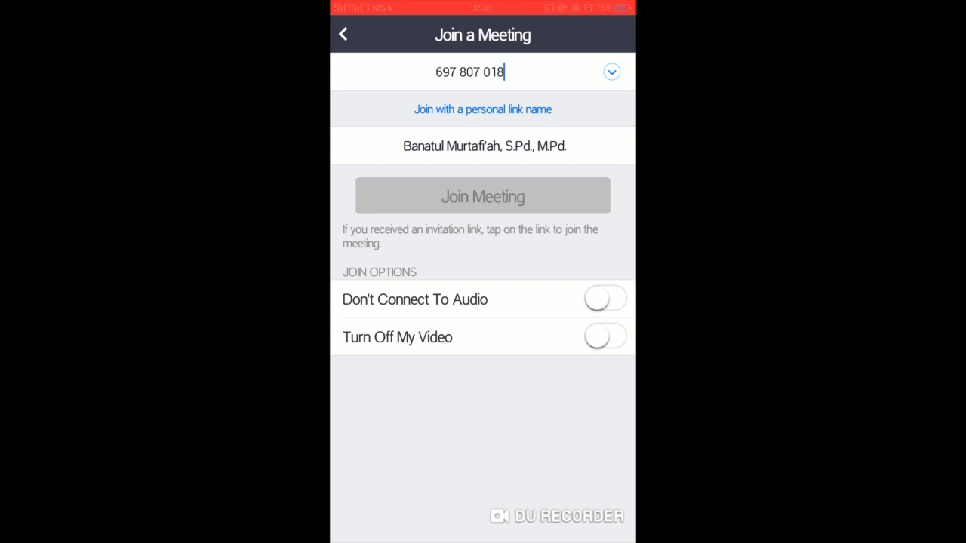
Join the meeting on the phone with its password and video on, then leave
click(482, 196)
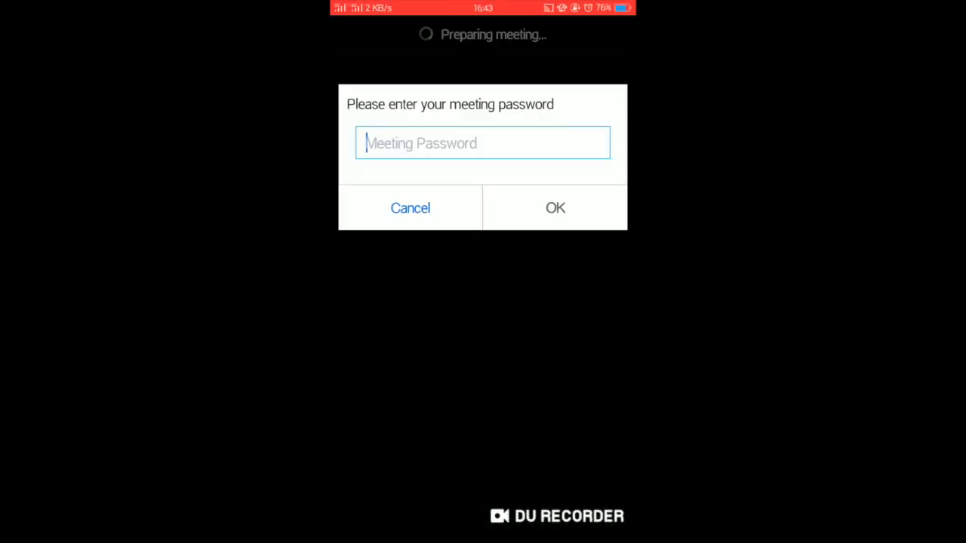
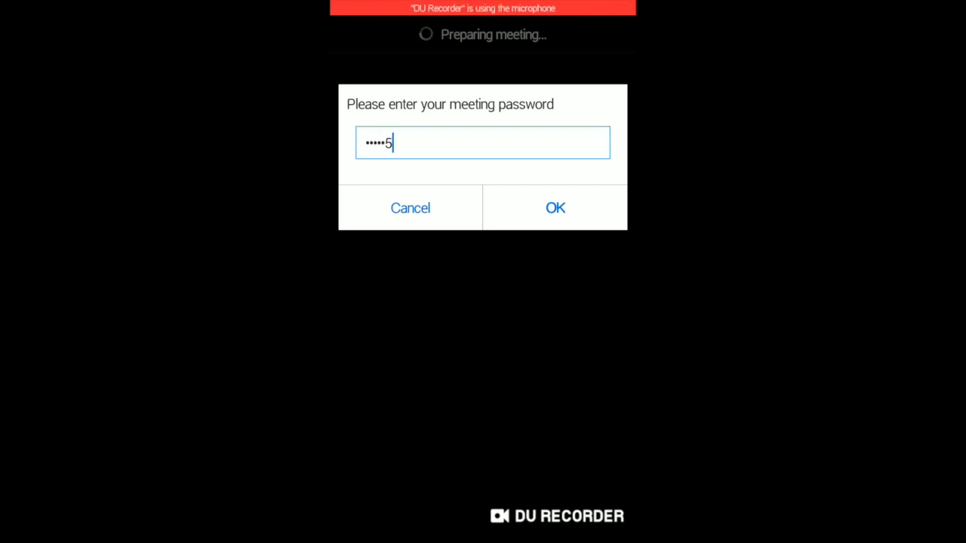
click(554, 208)
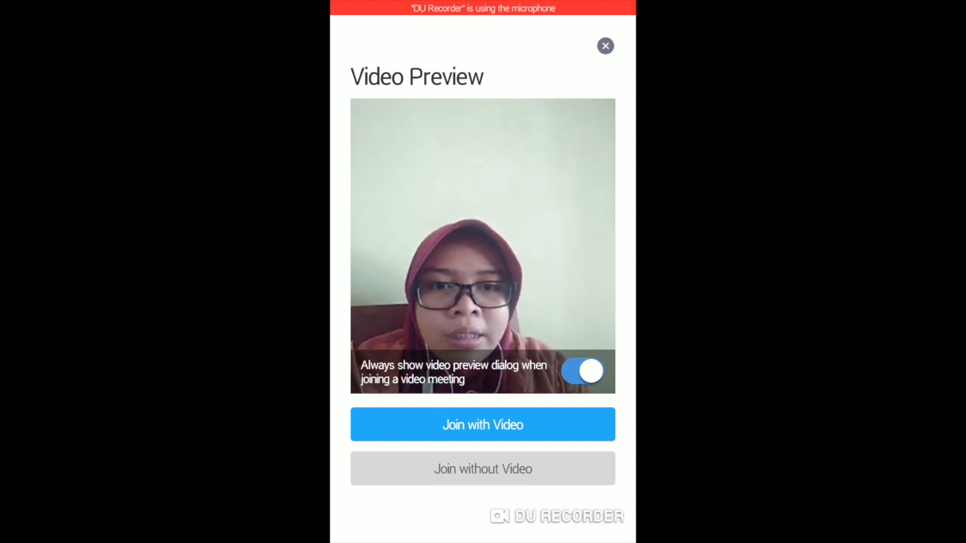
click(482, 424)
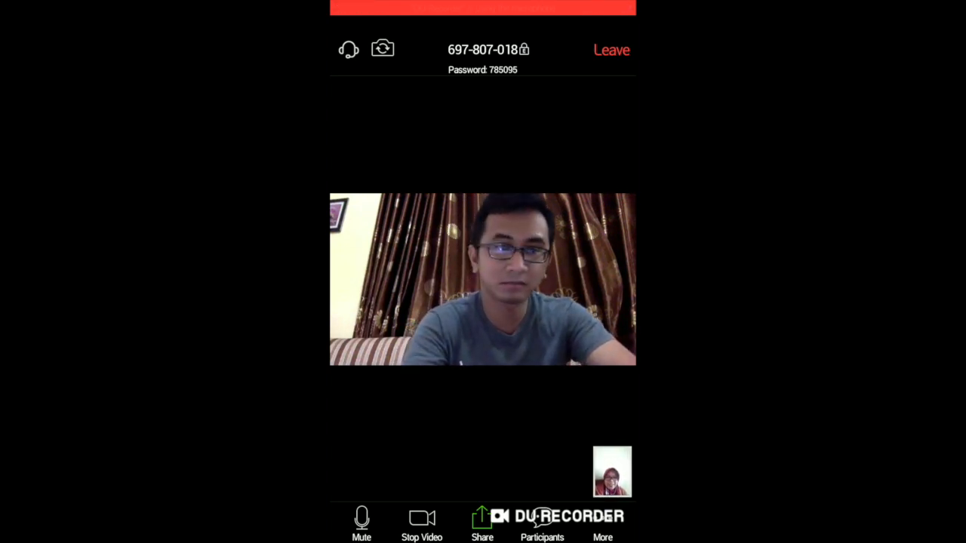
click(611, 50)
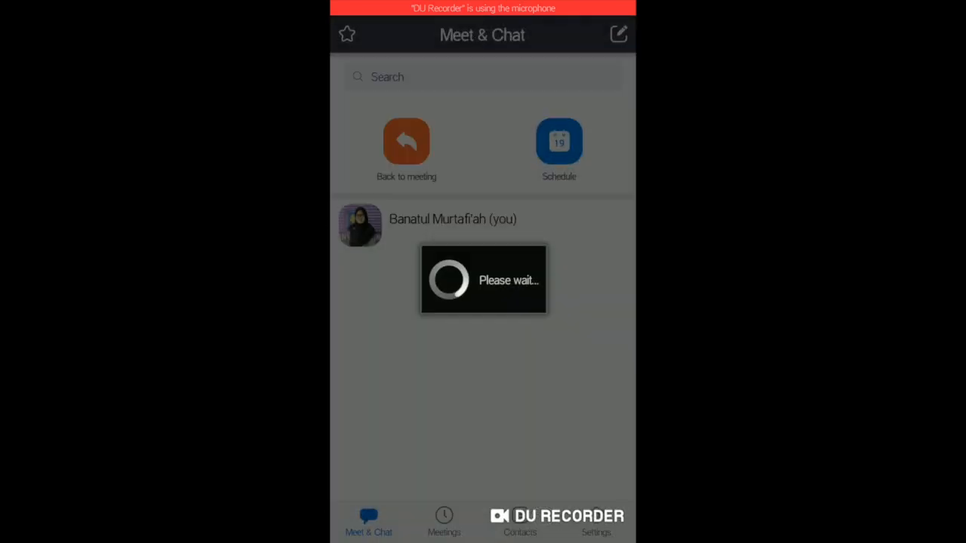